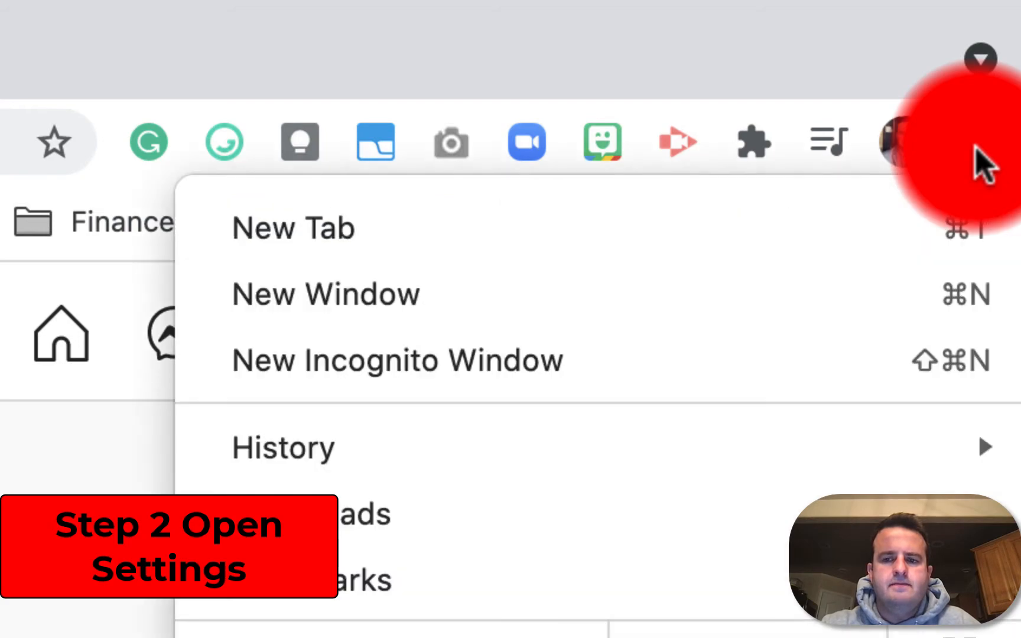
Show Chrome's Developer Tools beside the Instagram profile page
{"action": "left_click", "coordinate": [686, 208]}
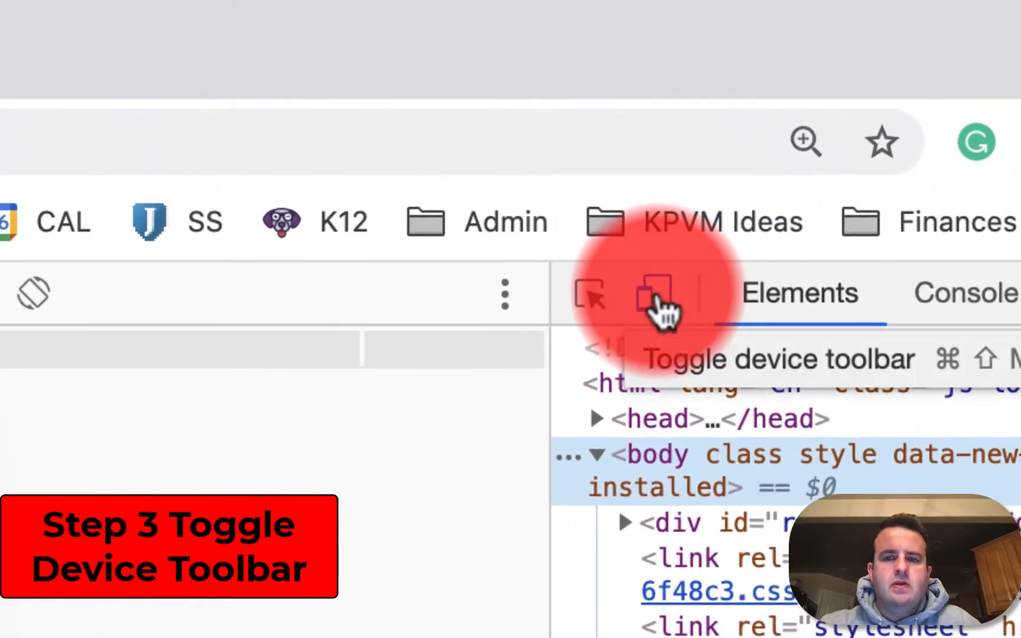
{"action": "left_click", "coordinate": [655, 293]}
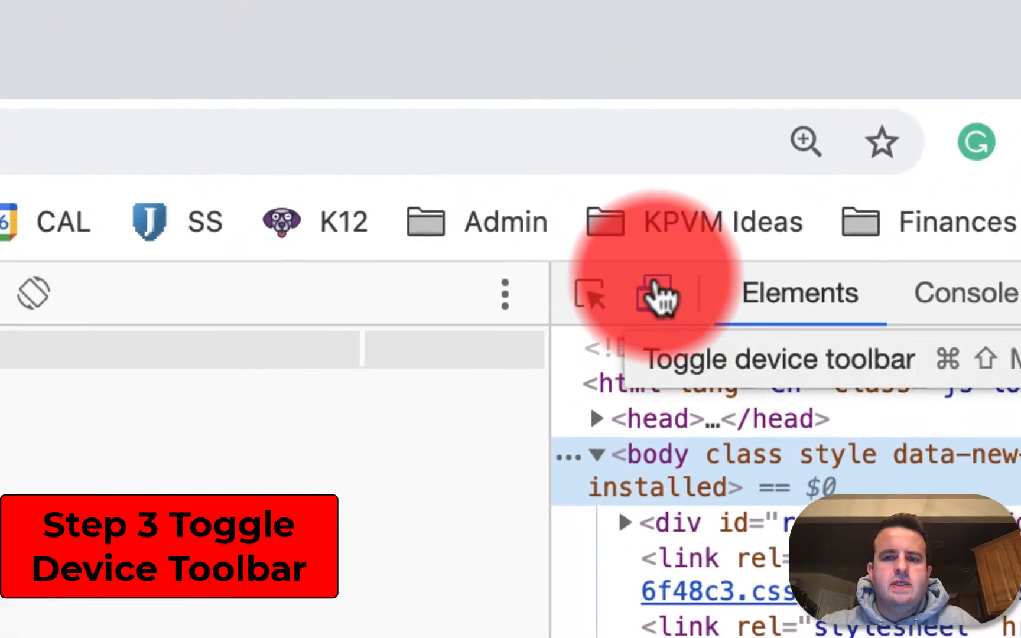
{"action": "left_click", "coordinate": [658, 294]}
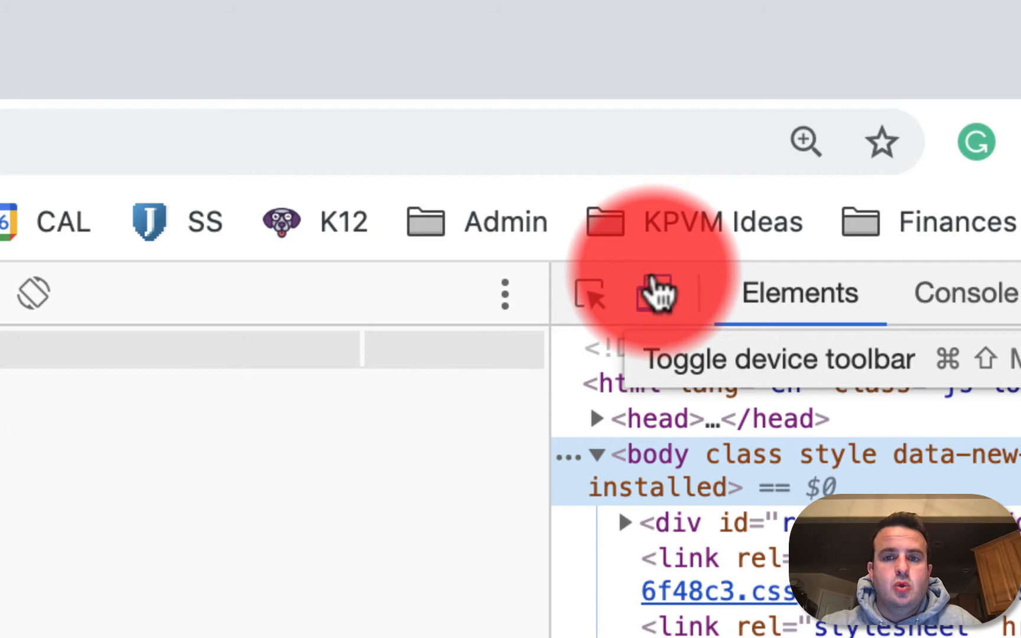
{"action": "left_click", "coordinate": [660, 88]}
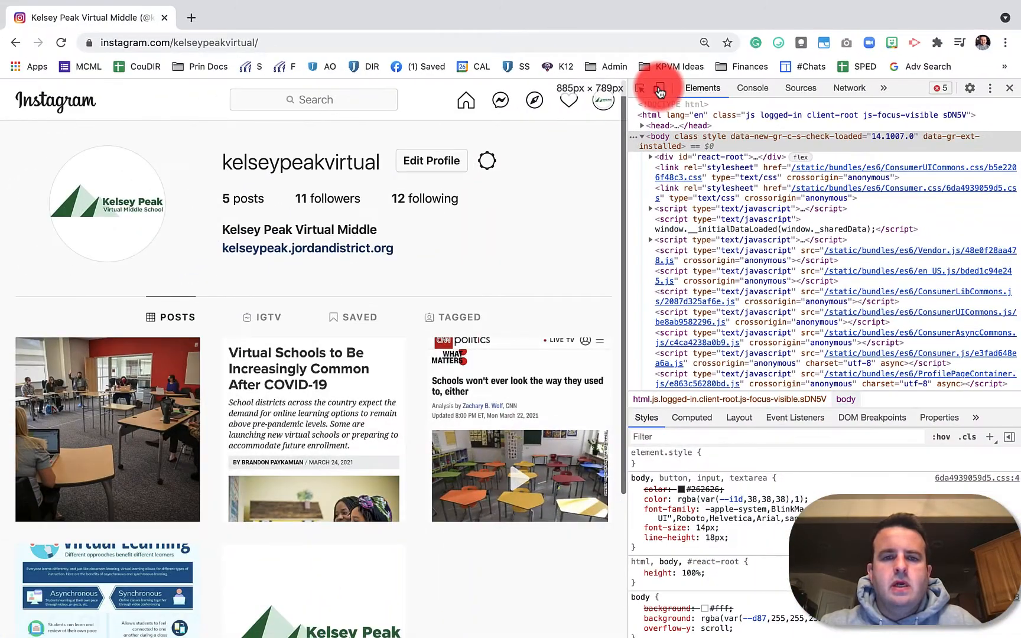
Enable the device toolbar and emulate an iPhone 6/7/8 Plus
{"action": "left_click", "coordinate": [658, 88]}
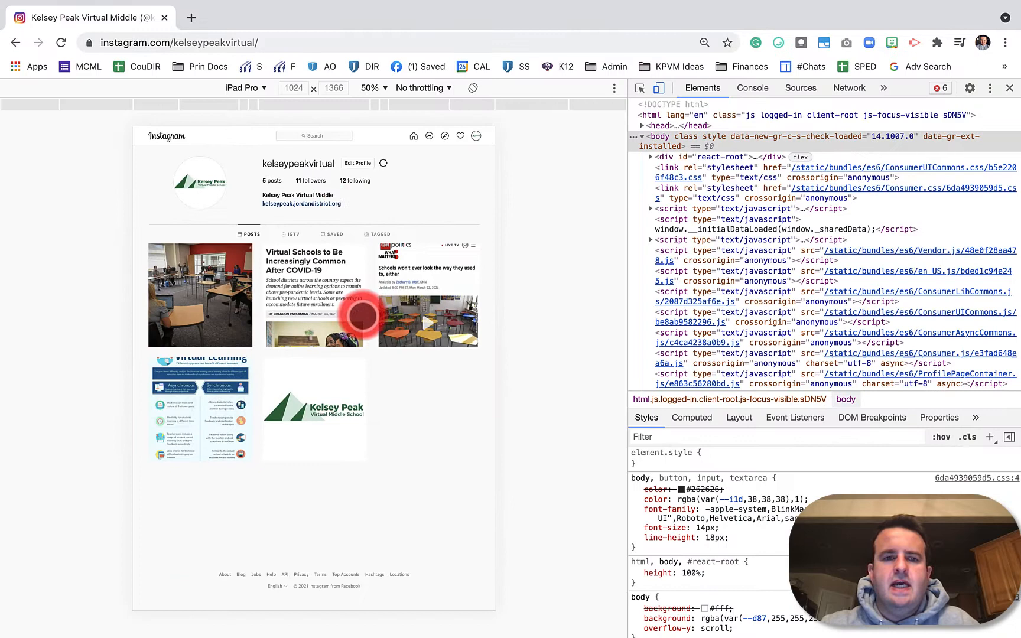
{"action": "left_click", "coordinate": [245, 87]}
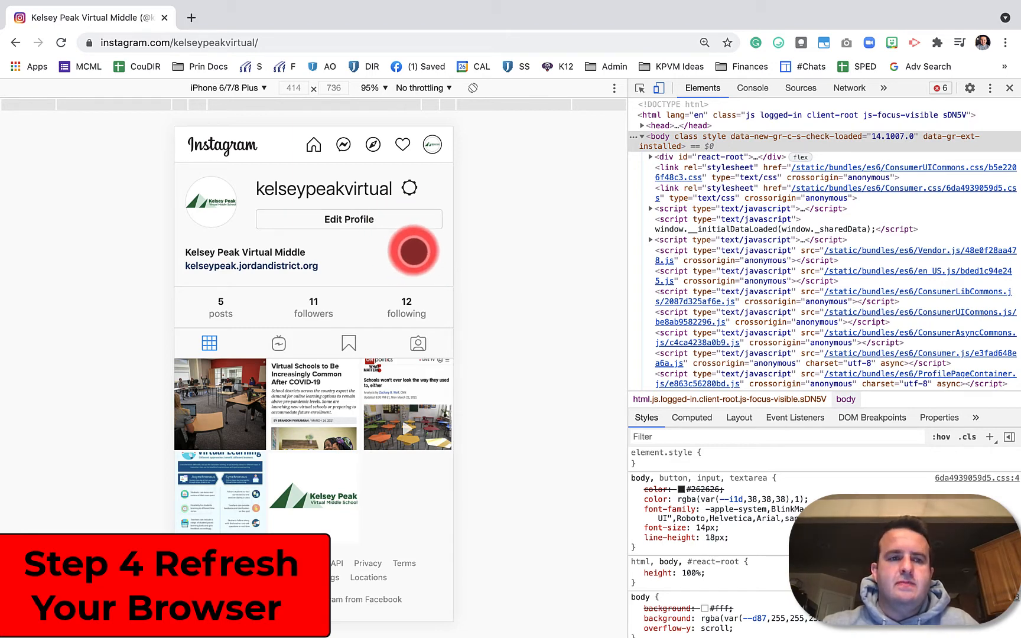
Reload the page so Instagram renders its mobile layout with the bottom navigation bar
{"action": "left_click", "coordinate": [62, 43]}
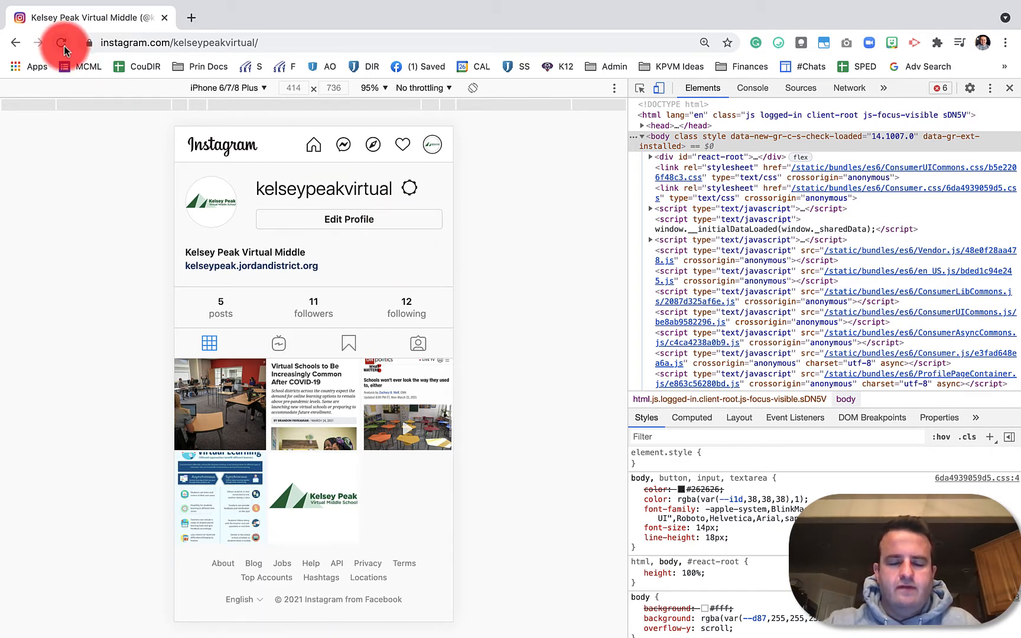
{"action": "left_click", "coordinate": [61, 42]}
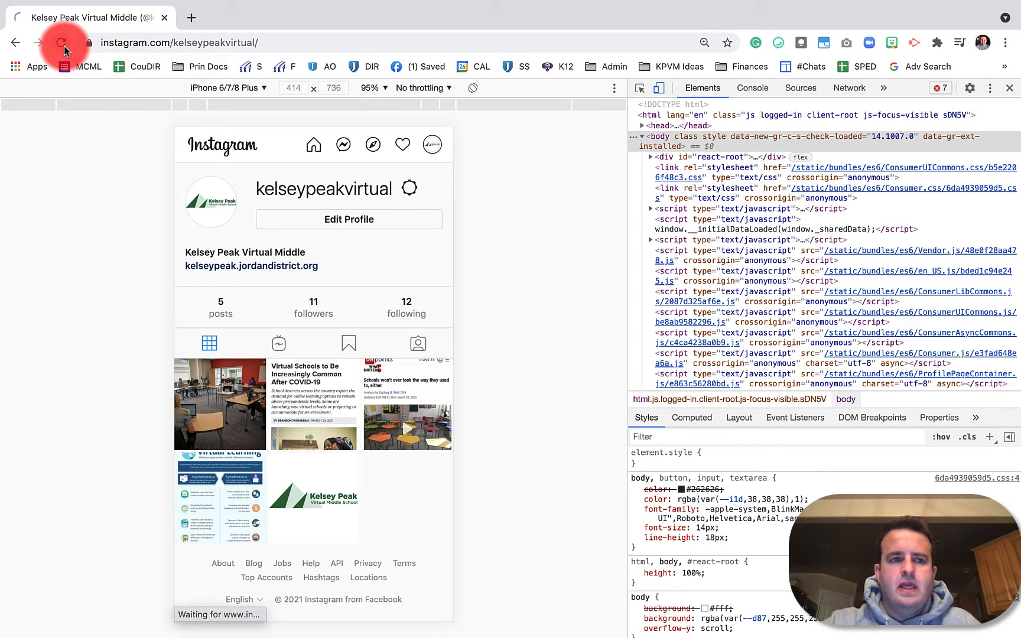
{"action": "left_click", "coordinate": [61, 43]}
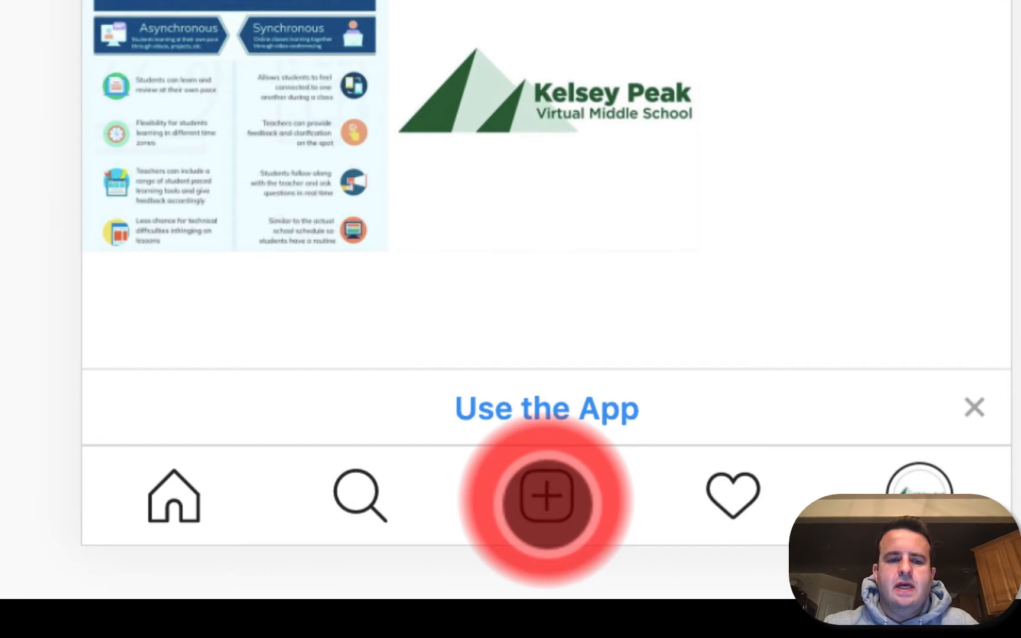
Start a new post from the bottom bar's + button with the classroom photo
{"action": "left_click", "coordinate": [547, 496]}
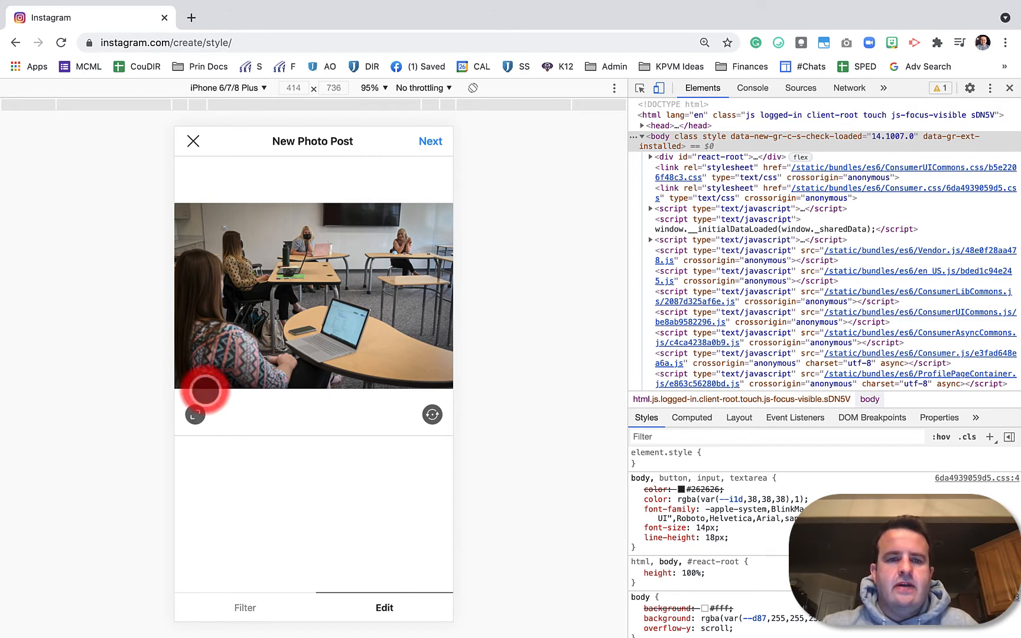
Advance to the New Post details screen and share the classroom photo
{"action": "left_click", "coordinate": [431, 142]}
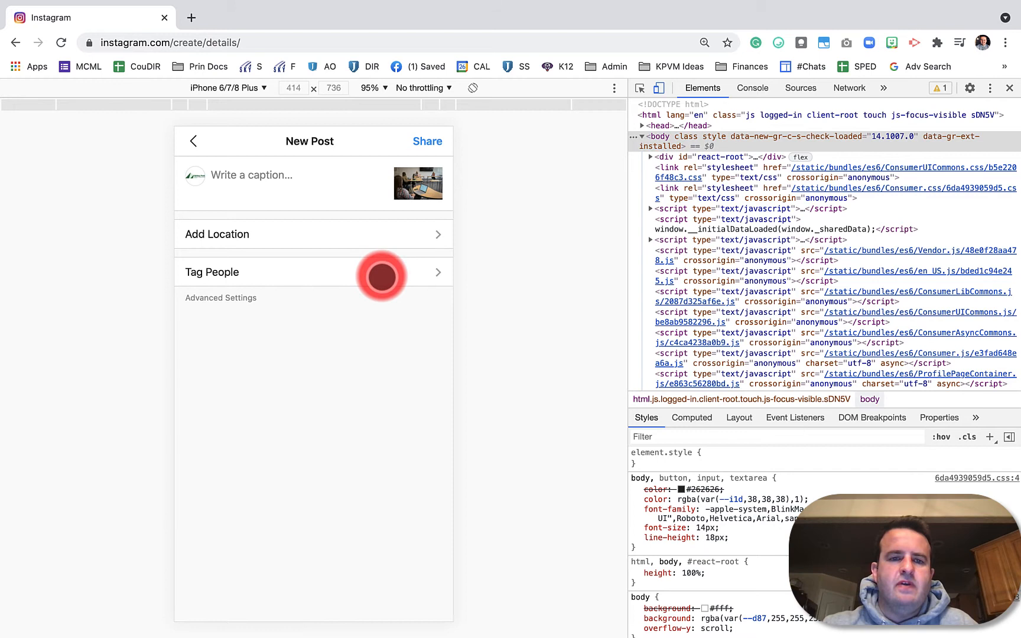
{"action": "left_click", "coordinate": [427, 141]}
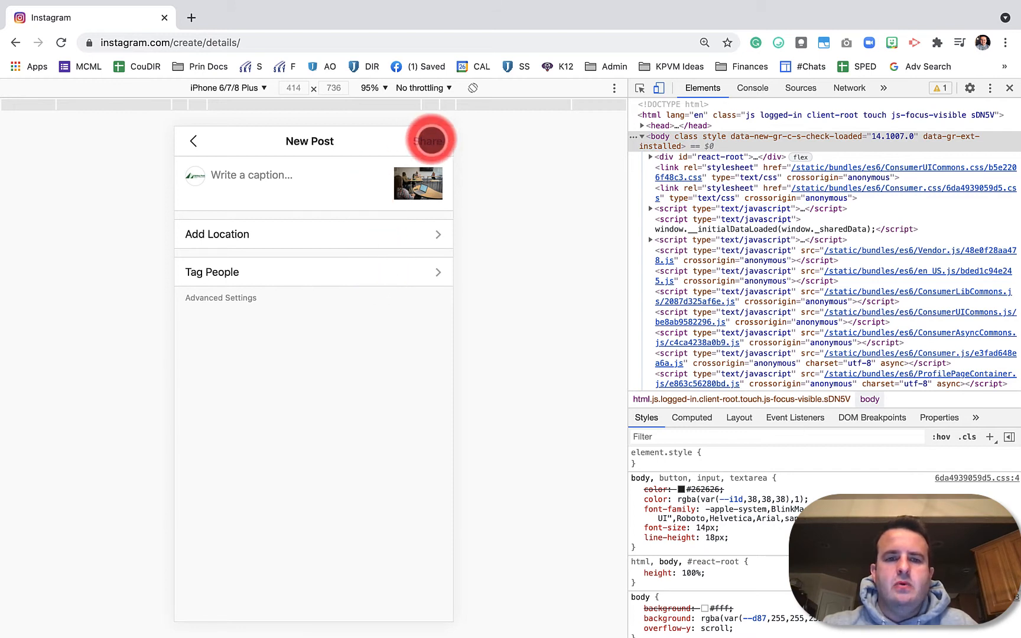